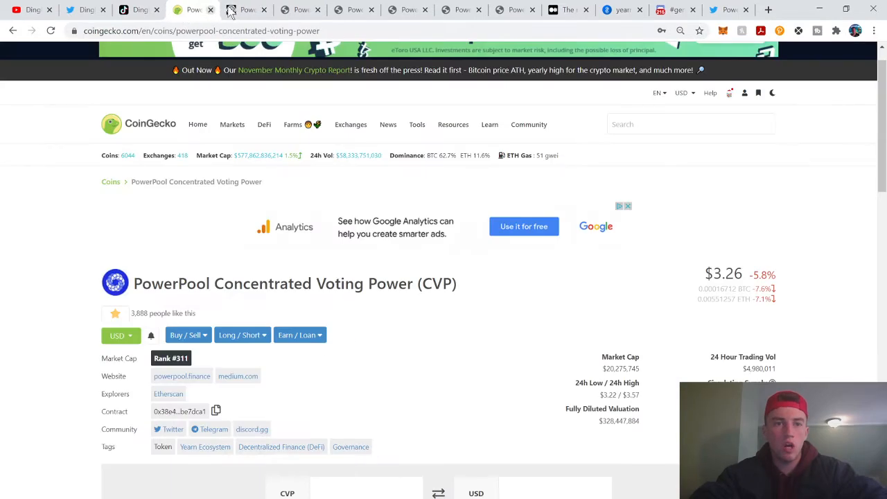
Switch through the creator's profile tabs, ending on the TikTok profile listing their videos
{"action": "left_click", "coordinate": [247, 8]}
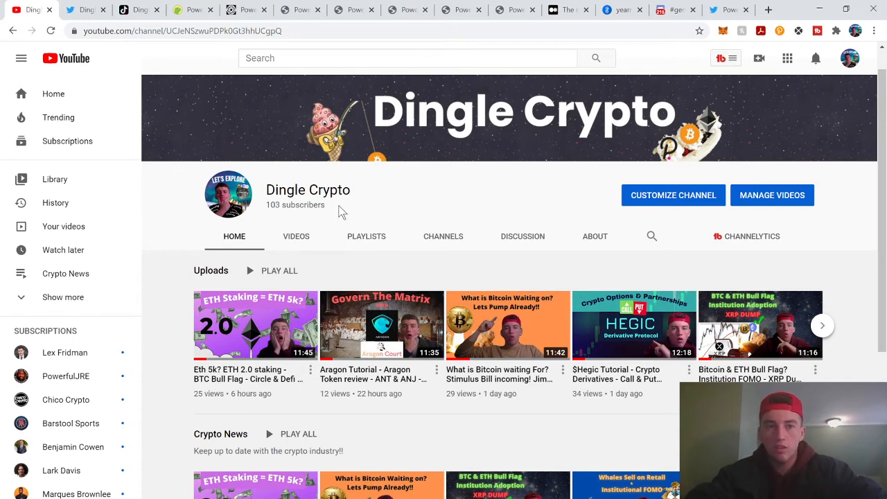
{"action": "mouse_move", "coordinate": [147, 89]}
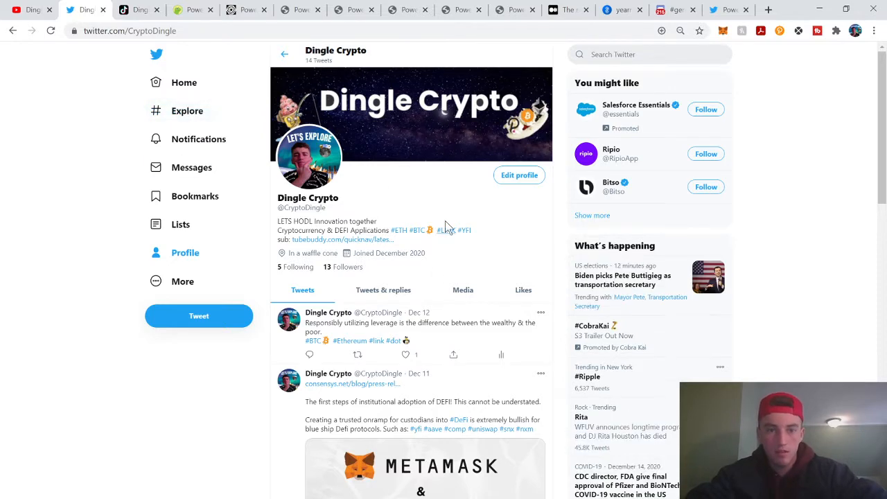
{"action": "left_click", "coordinate": [138, 8]}
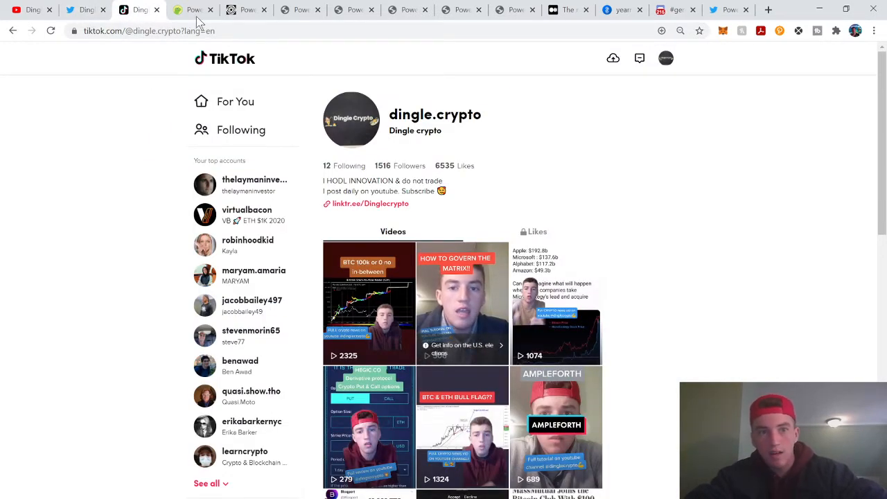
Bring back the CoinGecko PowerPool CVP coin page showing its $3.26 price
{"action": "left_click", "coordinate": [194, 10]}
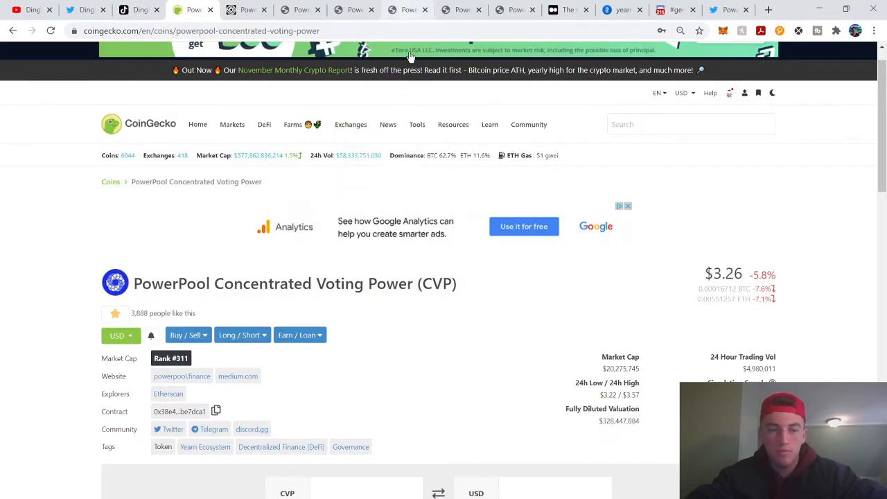
{"action": "mouse_move", "coordinate": [664, 414]}
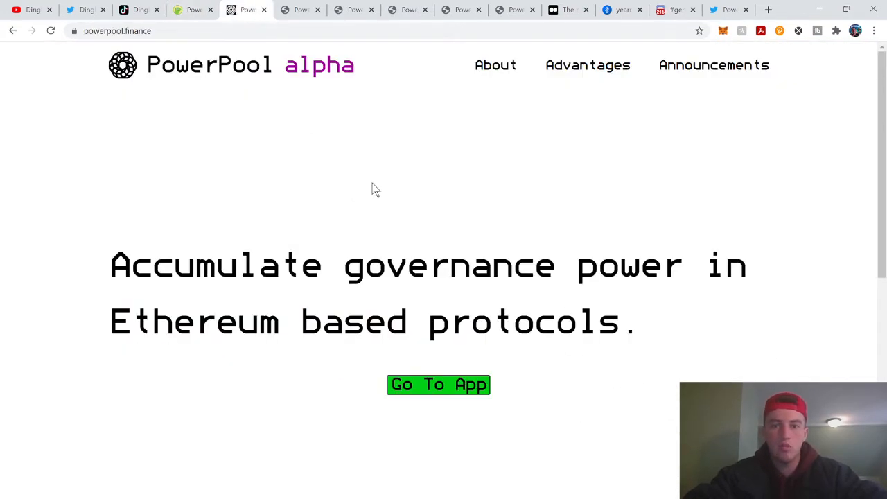
{"action": "mouse_move", "coordinate": [291, 397]}
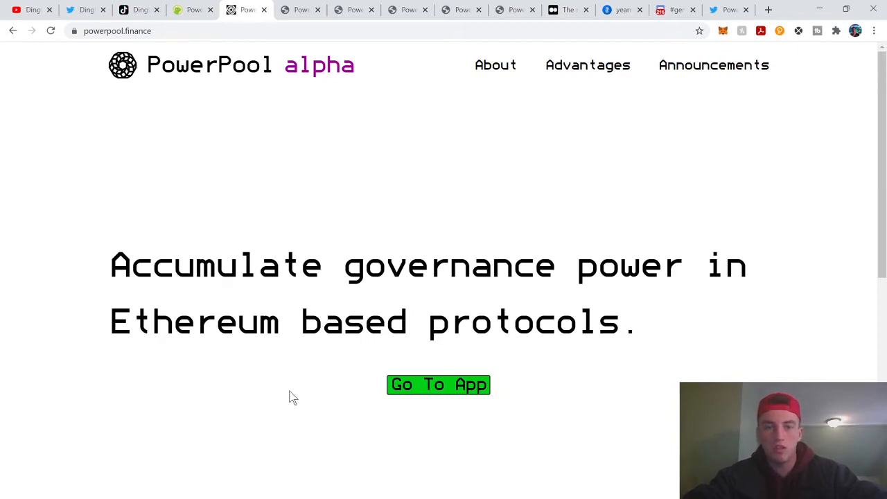
{"action": "mouse_move", "coordinate": [397, 361]}
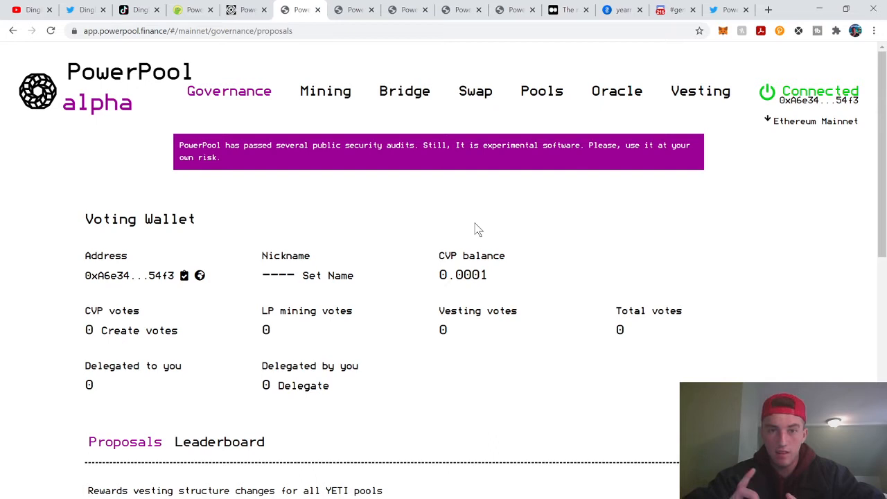
{"action": "mouse_move", "coordinate": [477, 199]}
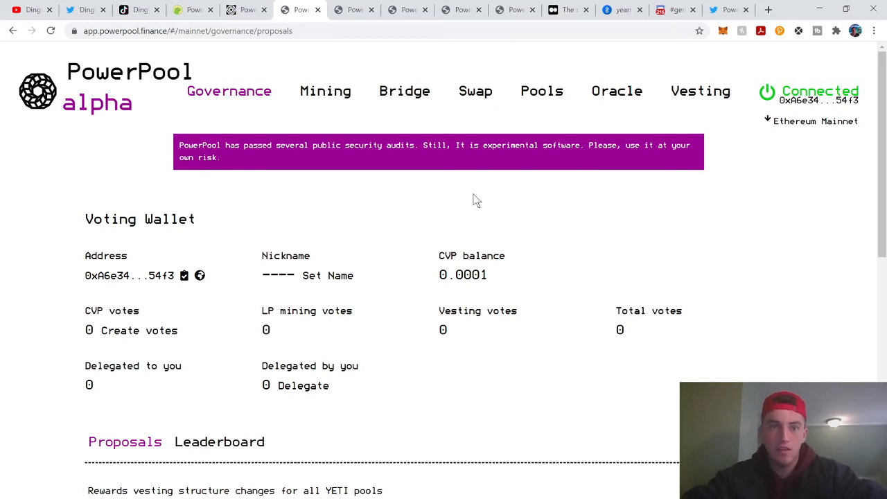
Browse the Liquidity Mining pool cards, including CVP-ETH UNI-V2 at 566.86% APY
{"action": "left_click", "coordinate": [405, 92]}
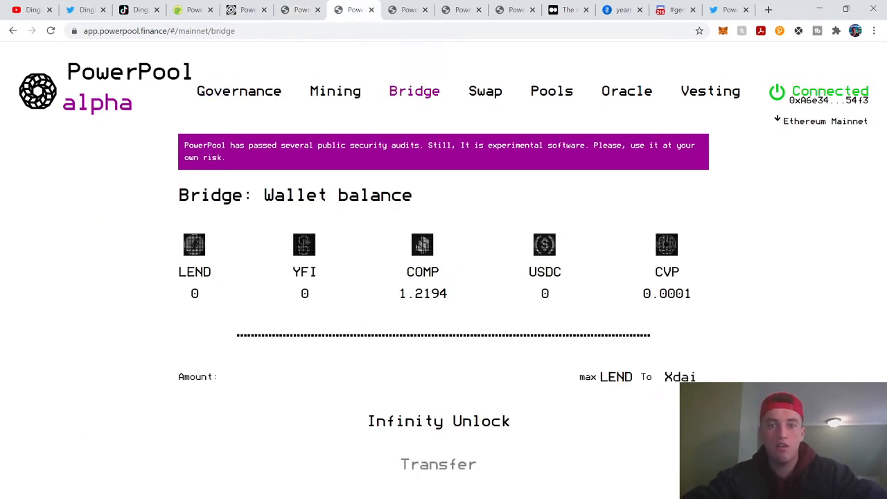
{"action": "left_click", "coordinate": [335, 92]}
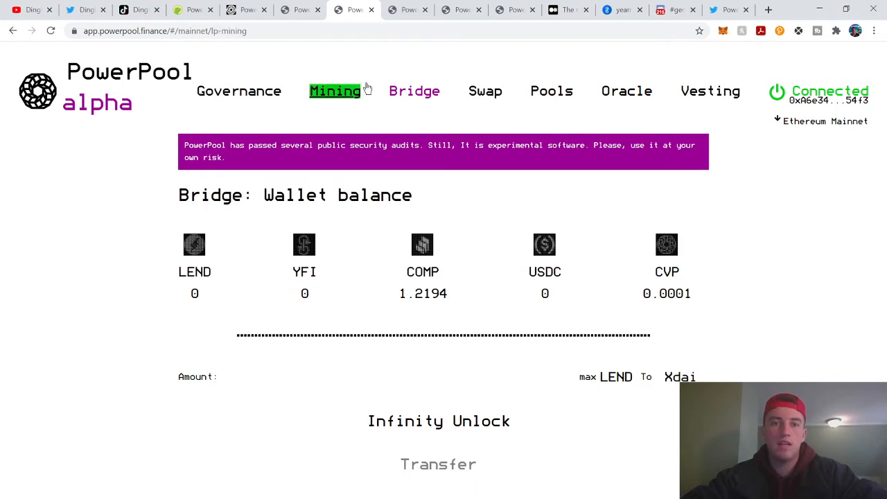
{"action": "left_click", "coordinate": [336, 92]}
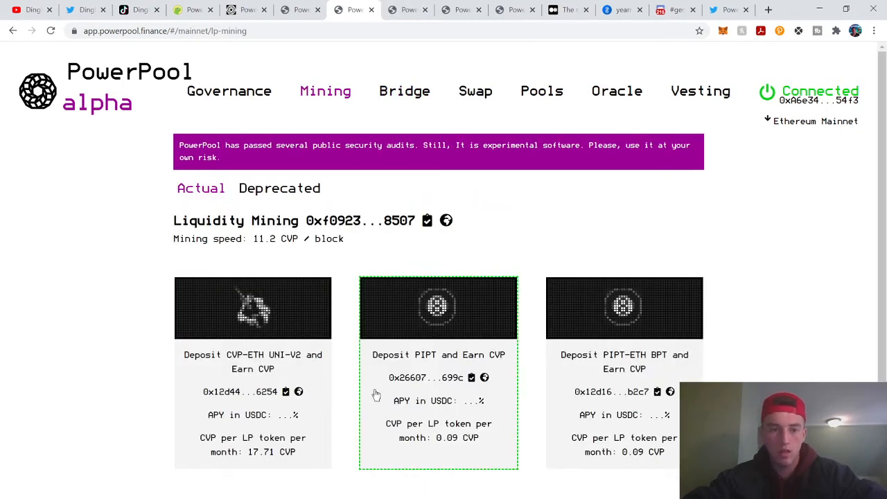
{"action": "scroll", "scroll_direction": "down", "scroll_amount": 3}
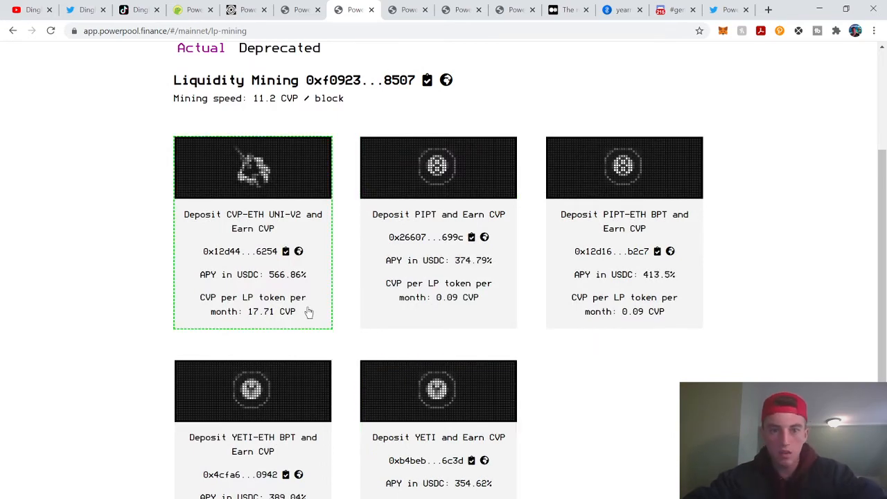
{"action": "mouse_move", "coordinate": [256, 220]}
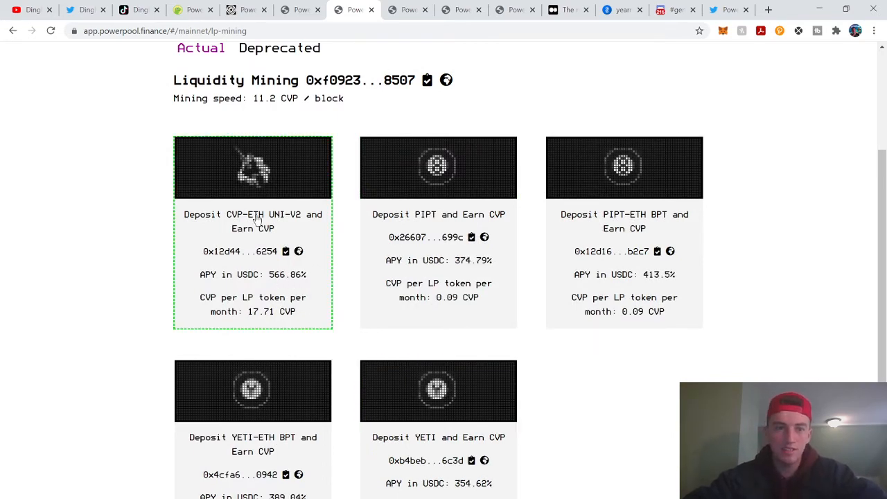
{"action": "mouse_move", "coordinate": [298, 251]}
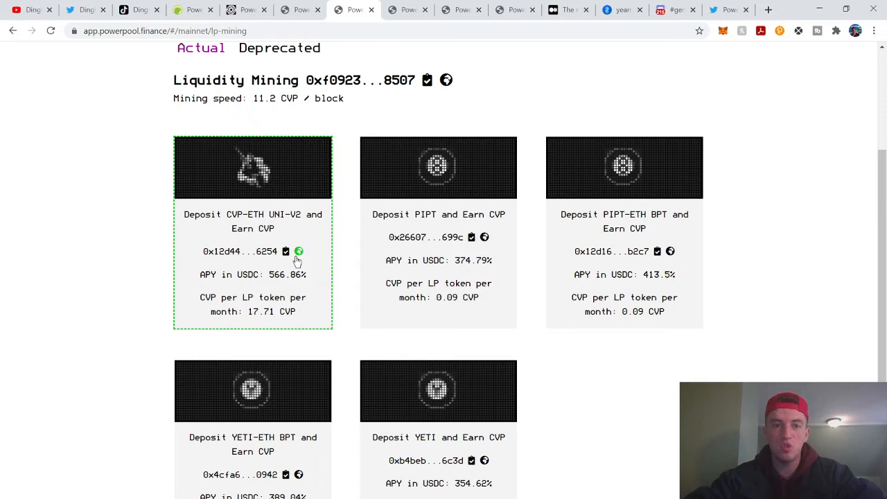
{"action": "mouse_move", "coordinate": [248, 233]}
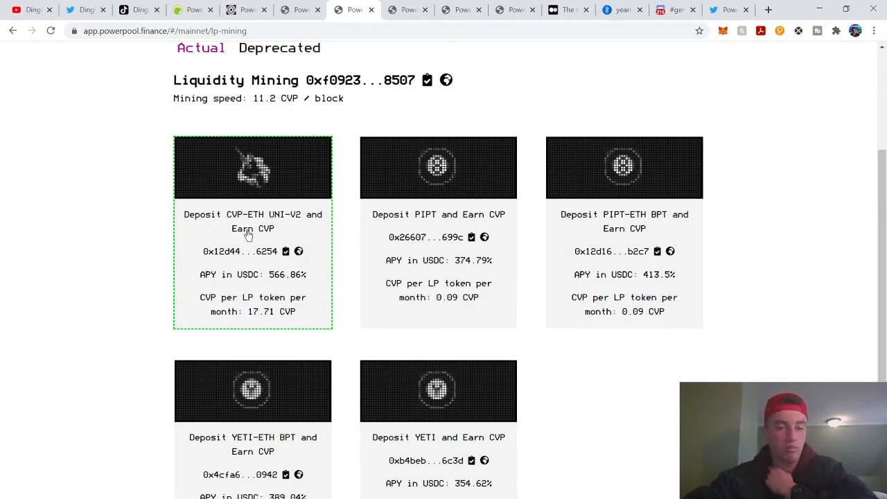
{"action": "mouse_move", "coordinate": [302, 284]}
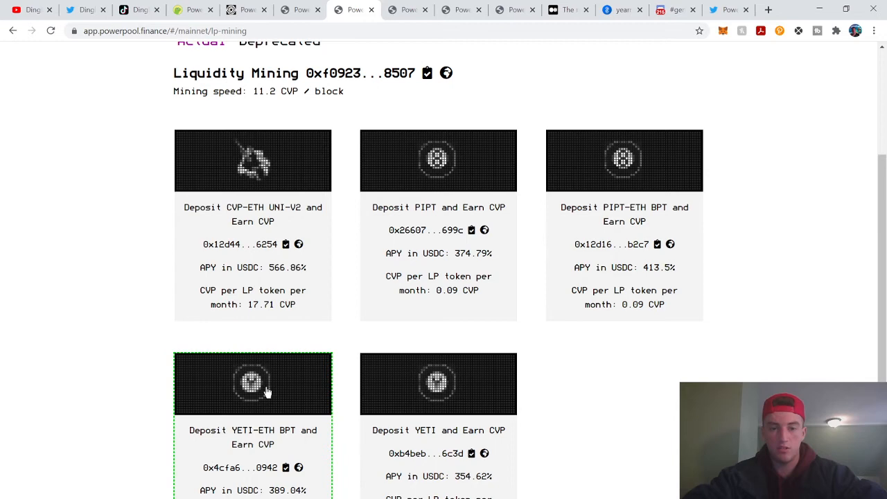
{"action": "scroll", "scroll_direction": "down", "scroll_amount": 3}
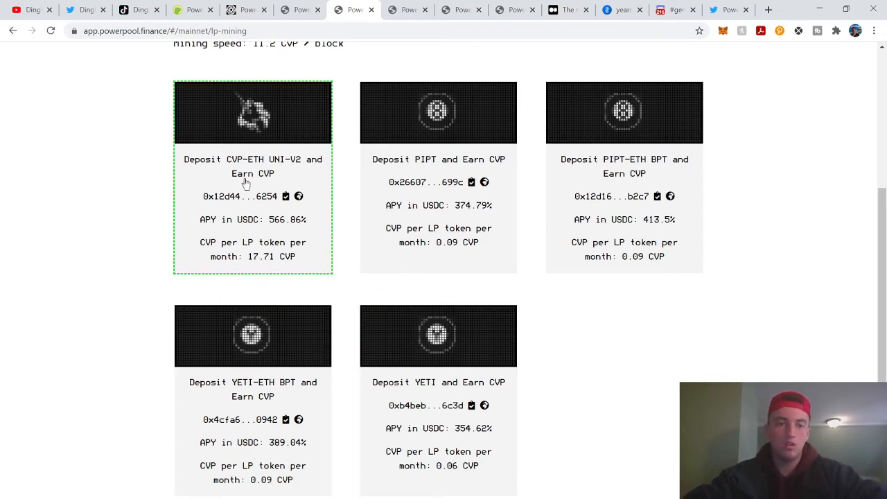
{"action": "mouse_move", "coordinate": [257, 266]}
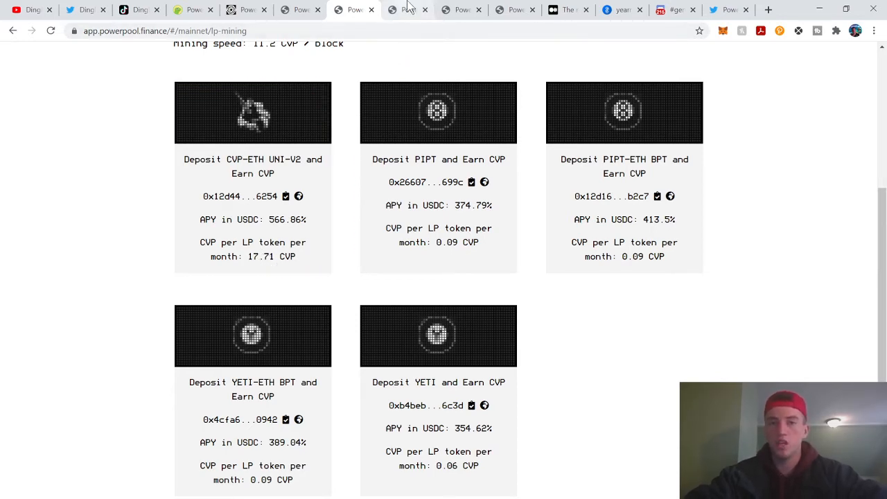
View the CVP vesting progress, then the Bridge transfer form for sending tokens to xDai
{"action": "left_click", "coordinate": [701, 92]}
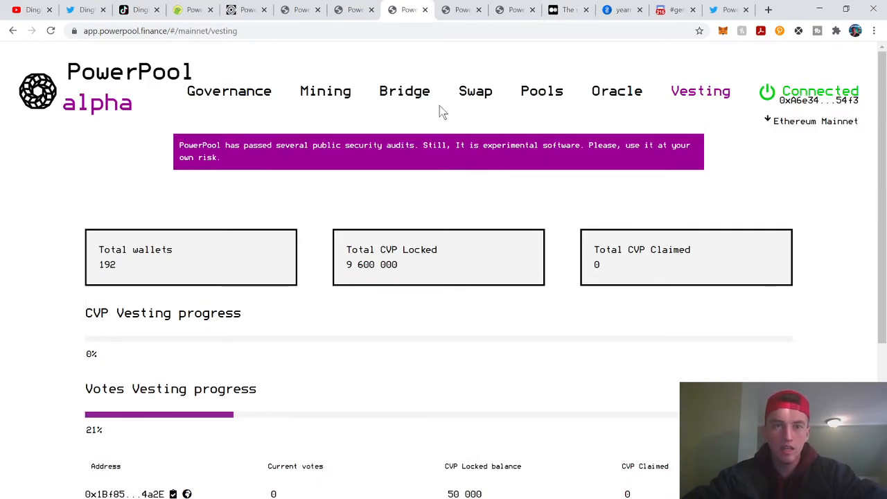
{"action": "left_click", "coordinate": [405, 92]}
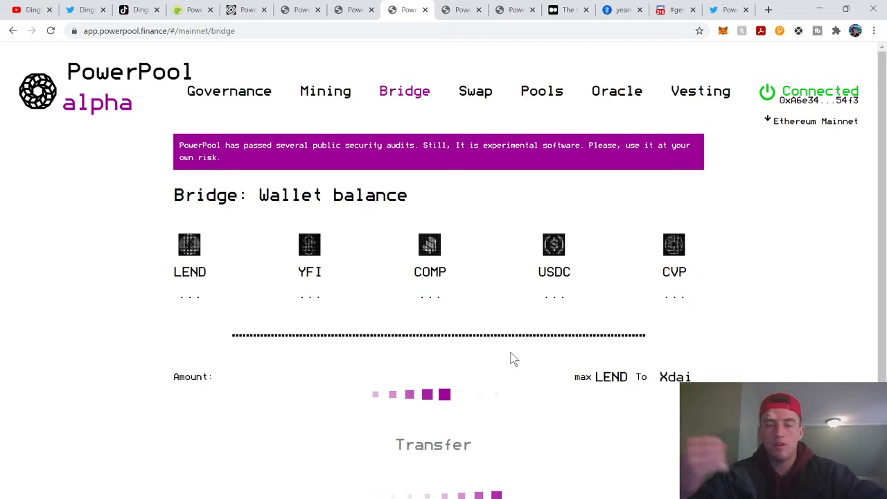
{"action": "left_click", "coordinate": [222, 377]}
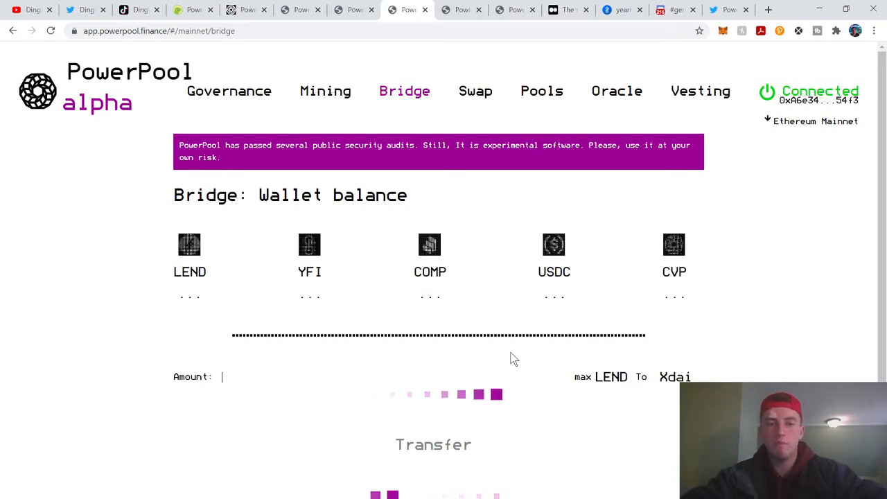
Bring up the Swap form with empty token-to-sell and token-to-buy amounts
{"action": "left_click", "coordinate": [485, 92]}
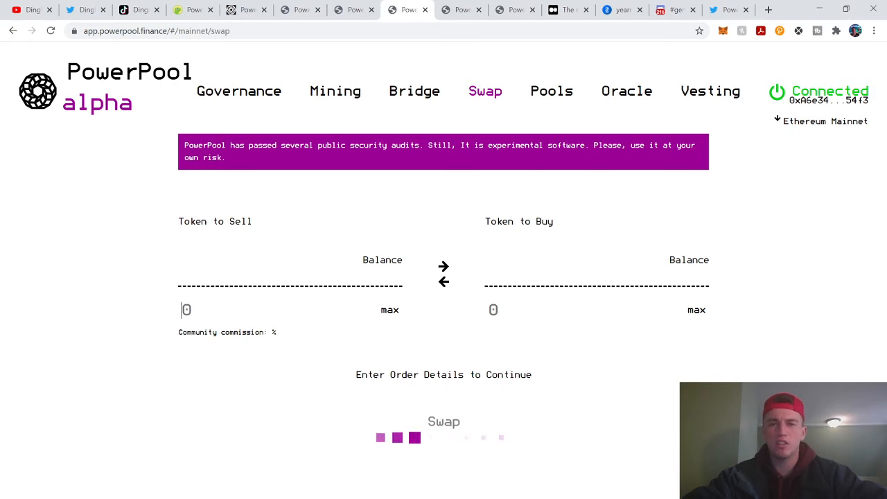
{"action": "mouse_move", "coordinate": [600, 412]}
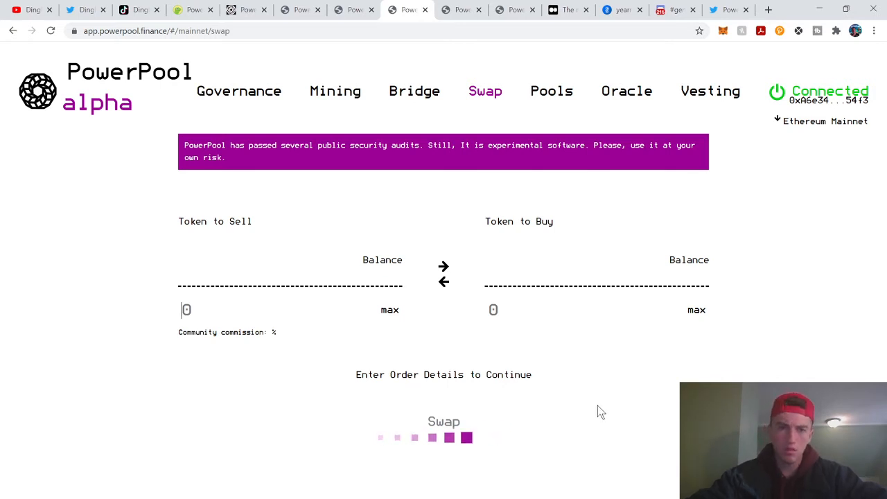
{"action": "mouse_move", "coordinate": [621, 460]}
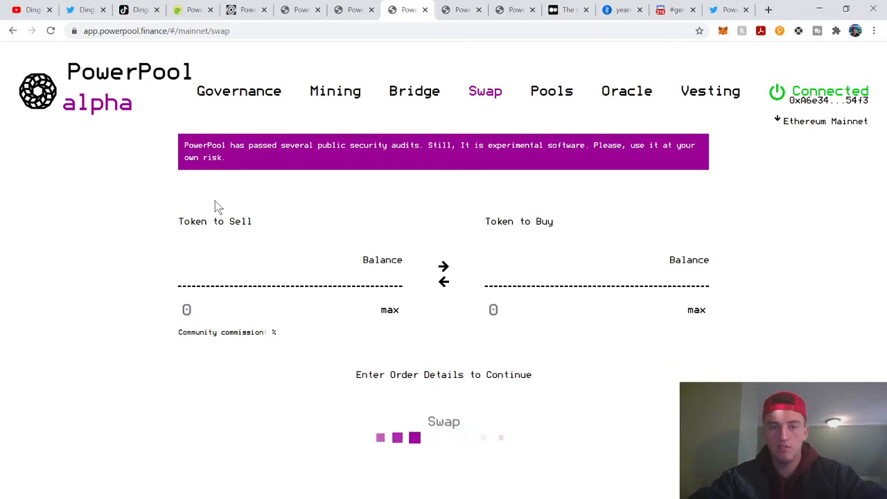
{"action": "mouse_move", "coordinate": [262, 347]}
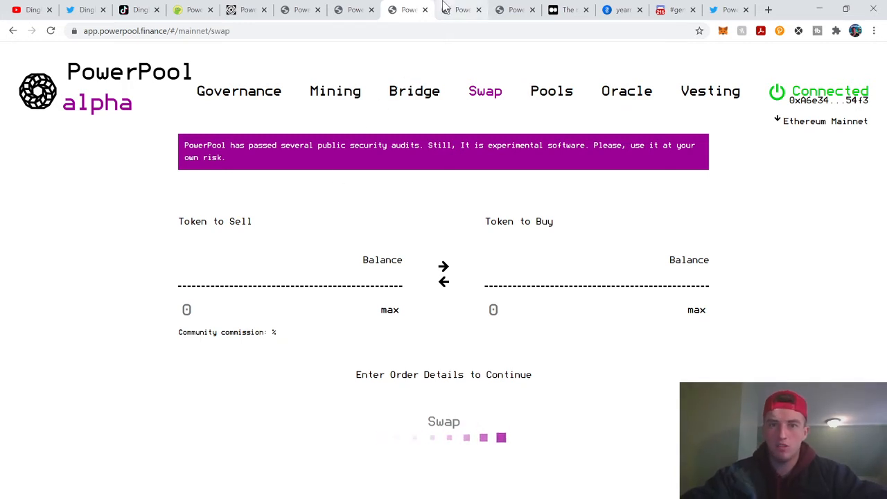
Alternate between Bridge and Swap views, then move on toward the Pools listing
{"action": "left_click", "coordinate": [415, 92]}
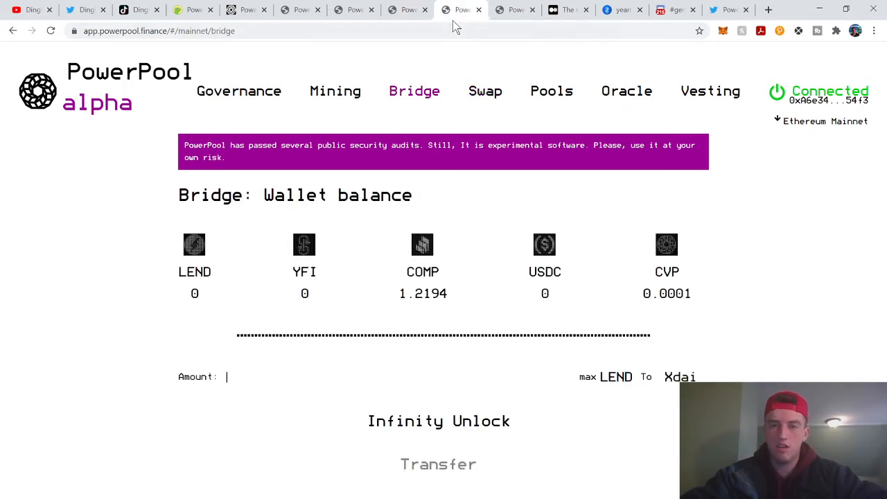
{"action": "left_click", "coordinate": [486, 92]}
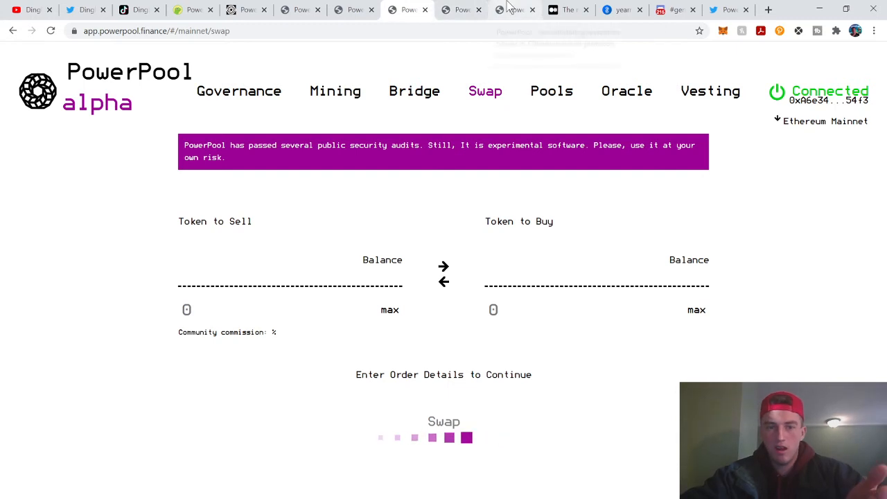
{"action": "left_click", "coordinate": [413, 92]}
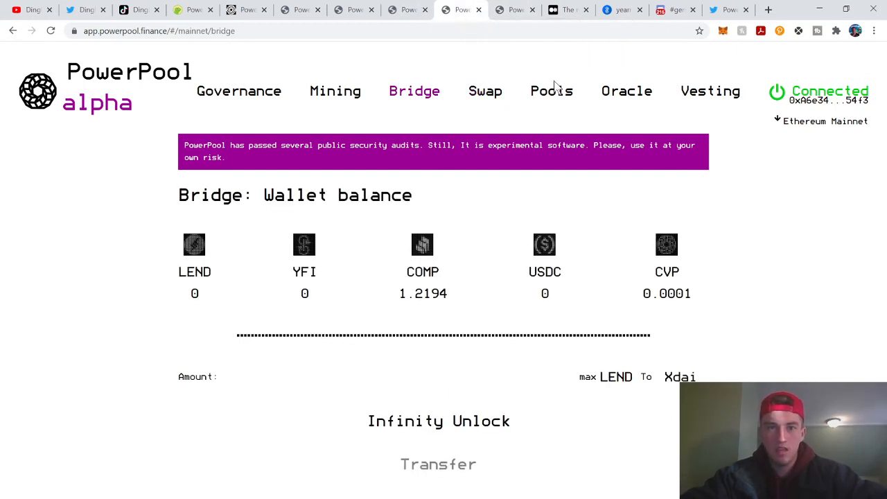
{"action": "left_click", "coordinate": [551, 91]}
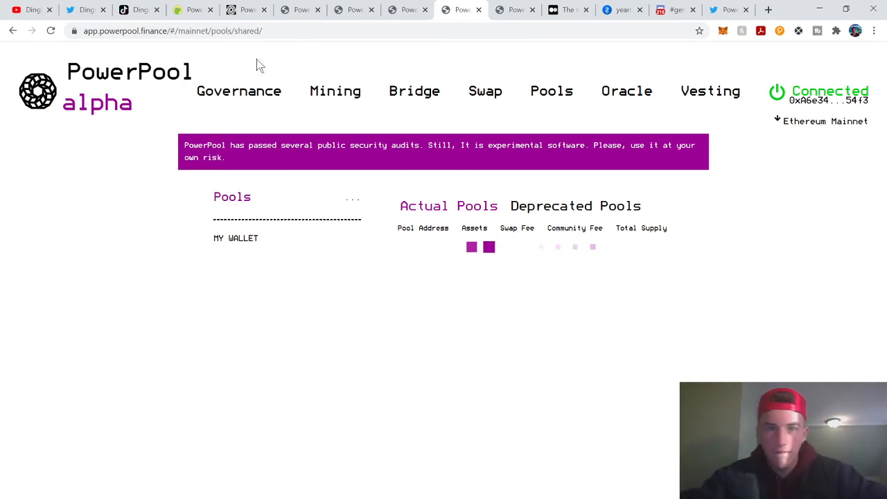
Reload the pools page and reset the Wi-Fi connection after the no-internet error
{"action": "left_click", "coordinate": [50, 30]}
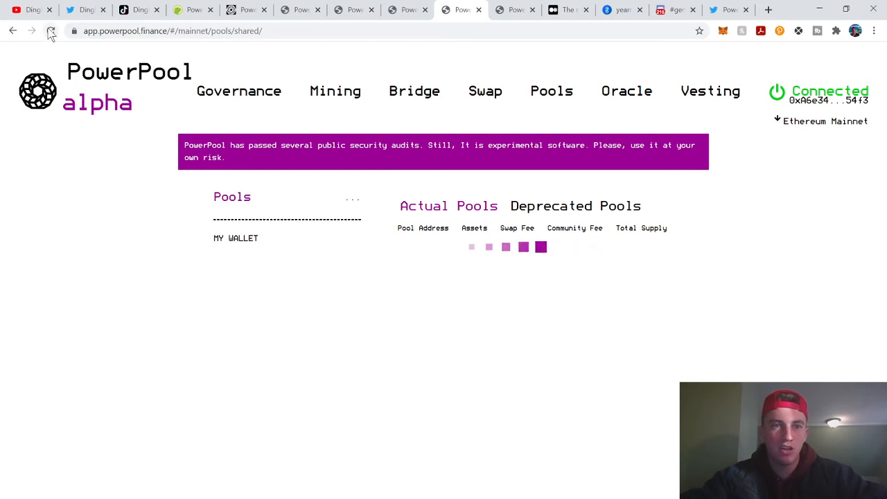
{"action": "left_click", "coordinate": [50, 30]}
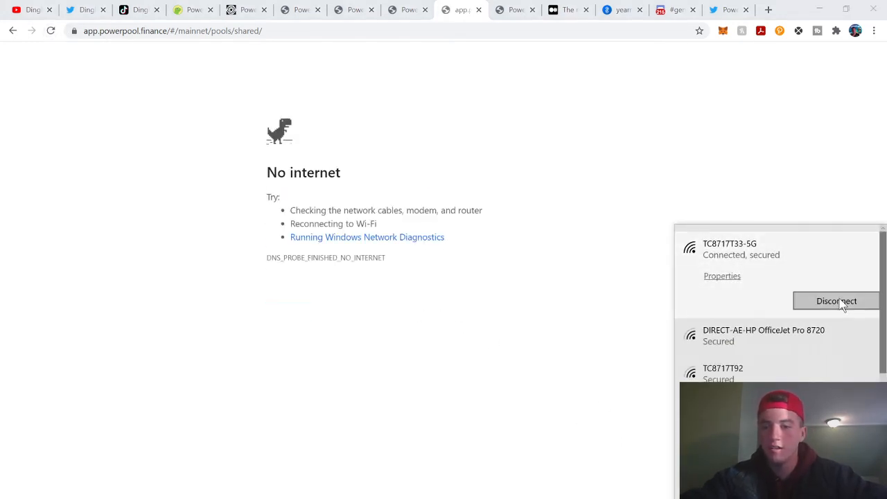
{"action": "left_click", "coordinate": [838, 301]}
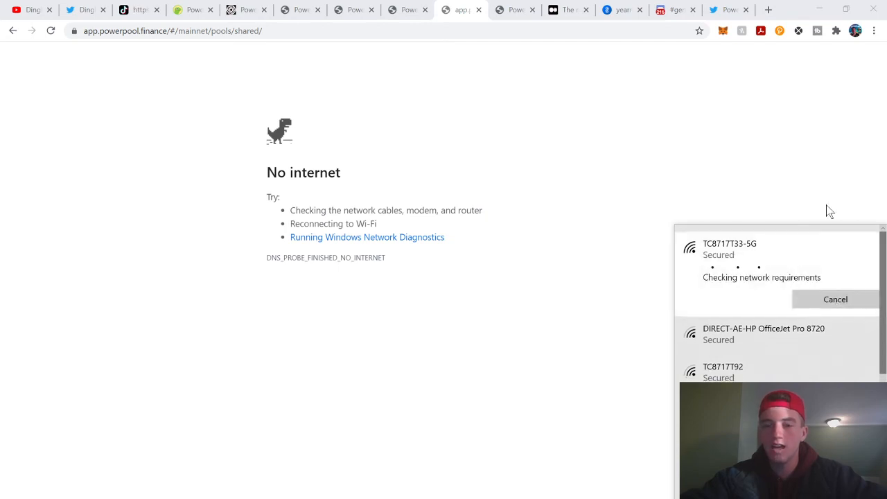
{"action": "mouse_move", "coordinate": [813, 92]}
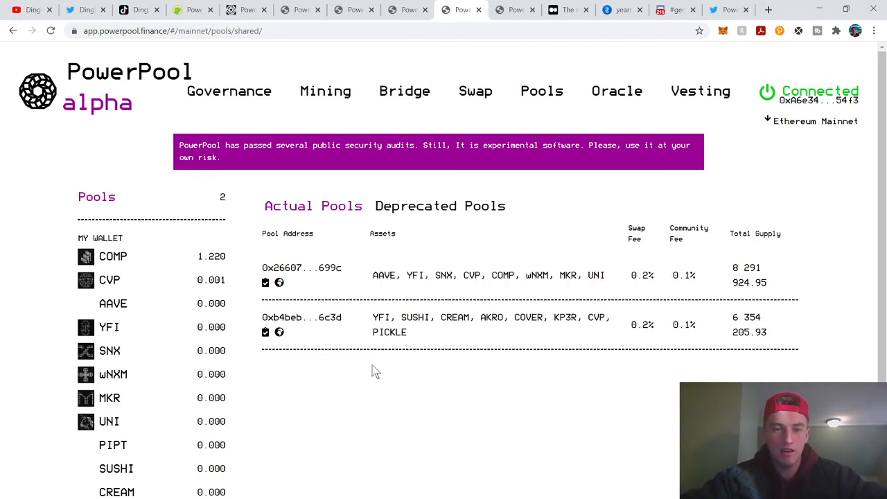
{"action": "mouse_move", "coordinate": [409, 341]}
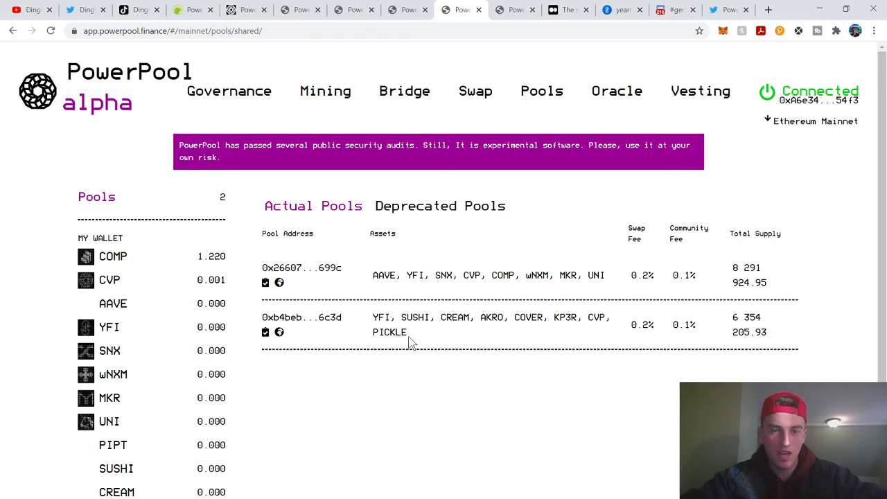
{"action": "left_click_drag", "start_coordinate": [371, 316], "coordinate": [407, 333]}
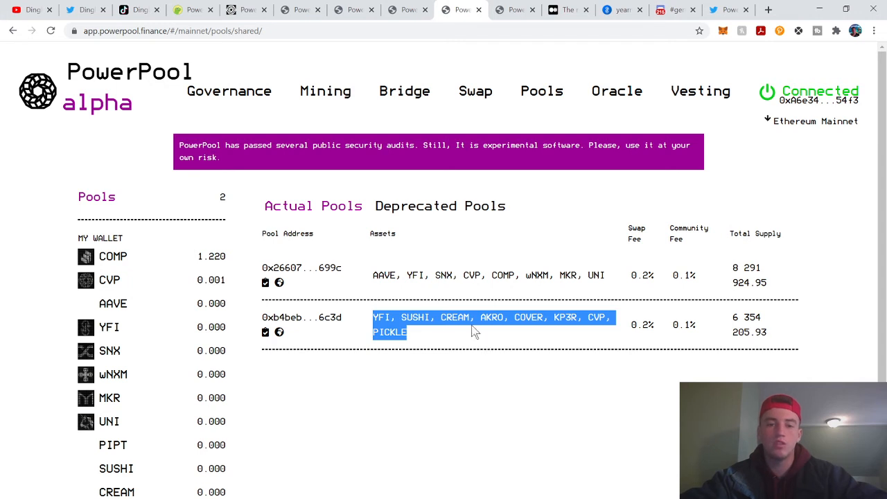
{"action": "left_click", "coordinate": [469, 396]}
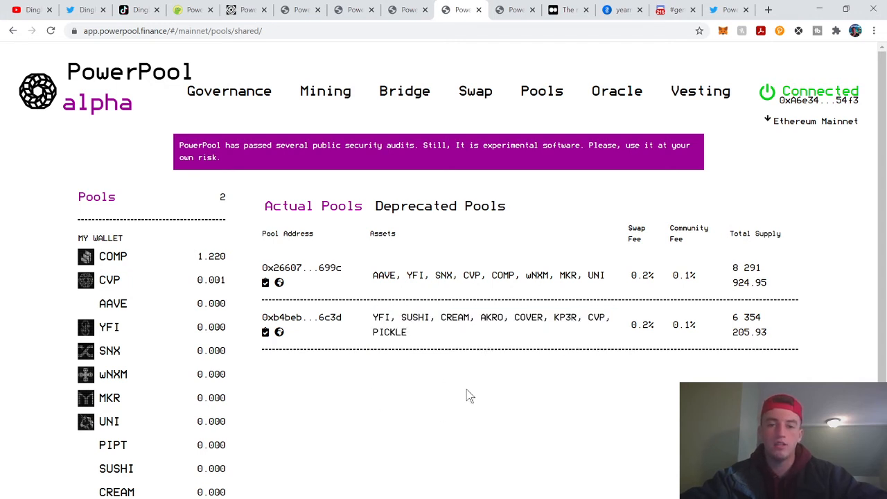
{"action": "double_click", "coordinate": [564, 317]}
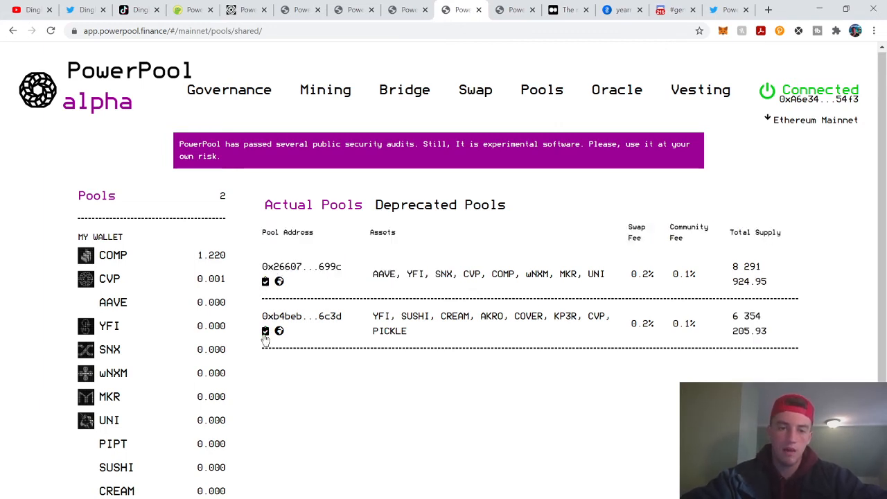
{"action": "left_click", "coordinate": [267, 330]}
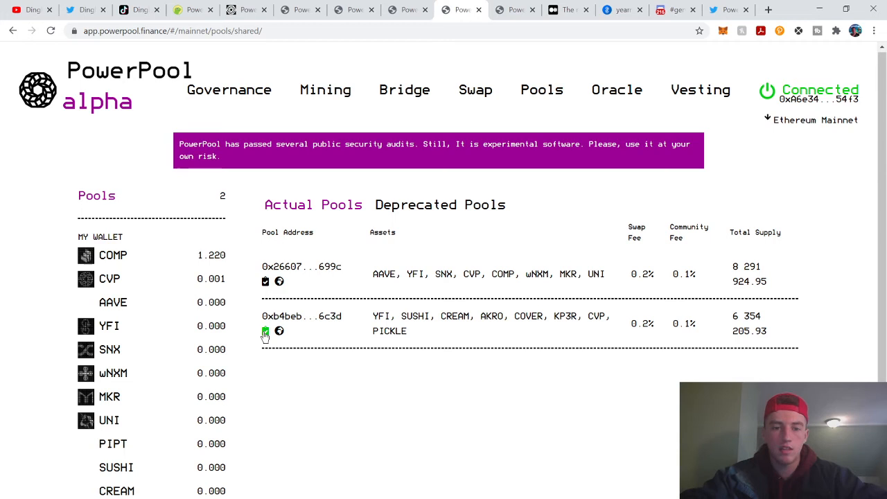
{"action": "double_click", "coordinate": [391, 330]}
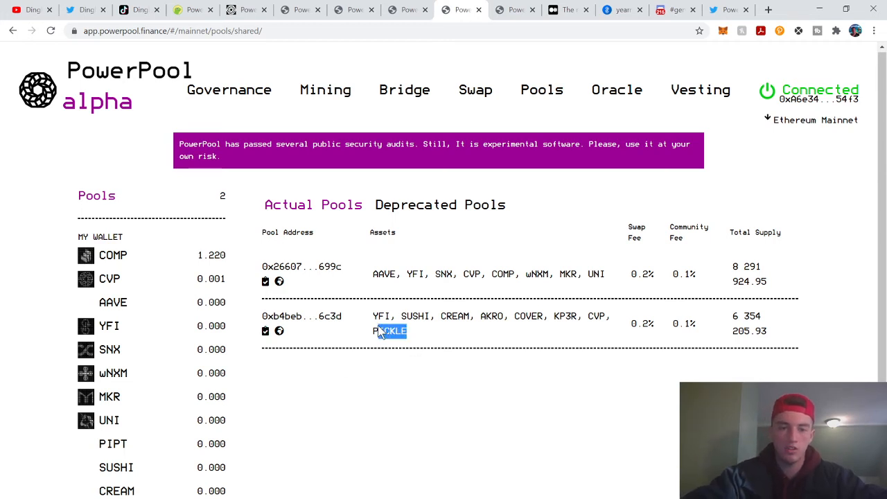
{"action": "left_click", "coordinate": [616, 91]}
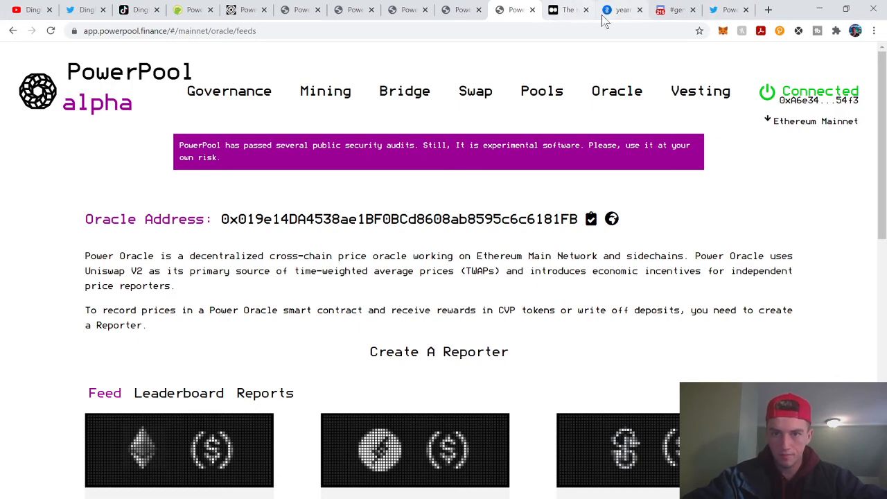
{"action": "mouse_move", "coordinate": [650, 104]}
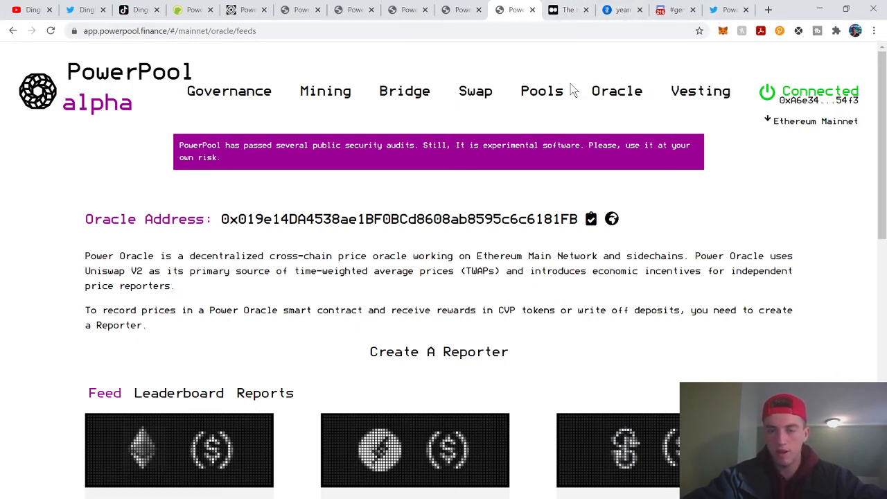
View the Oracle section with its reporter option, then move to the PowerPool Medium article
{"action": "left_click", "coordinate": [615, 91]}
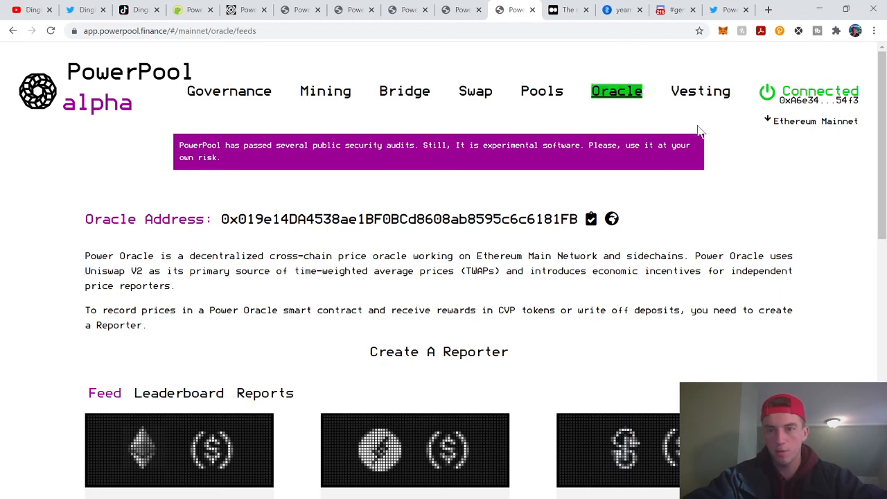
{"action": "mouse_move", "coordinate": [738, 107]}
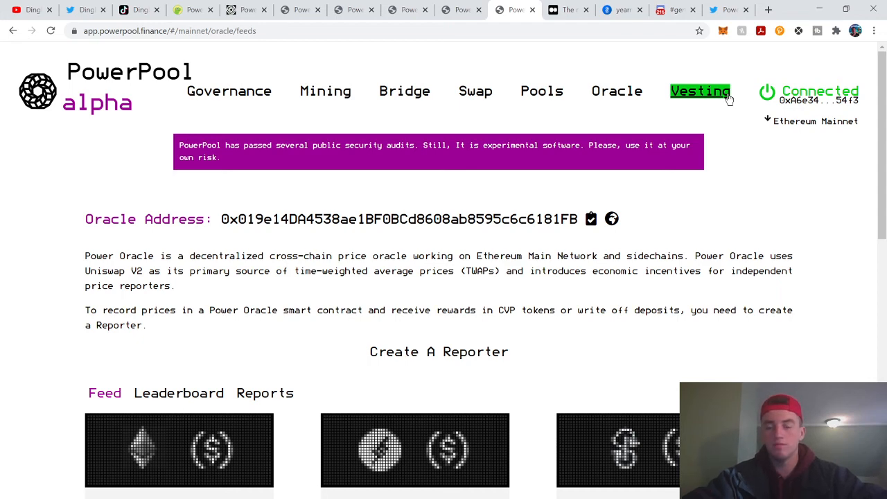
{"action": "left_click", "coordinate": [569, 10]}
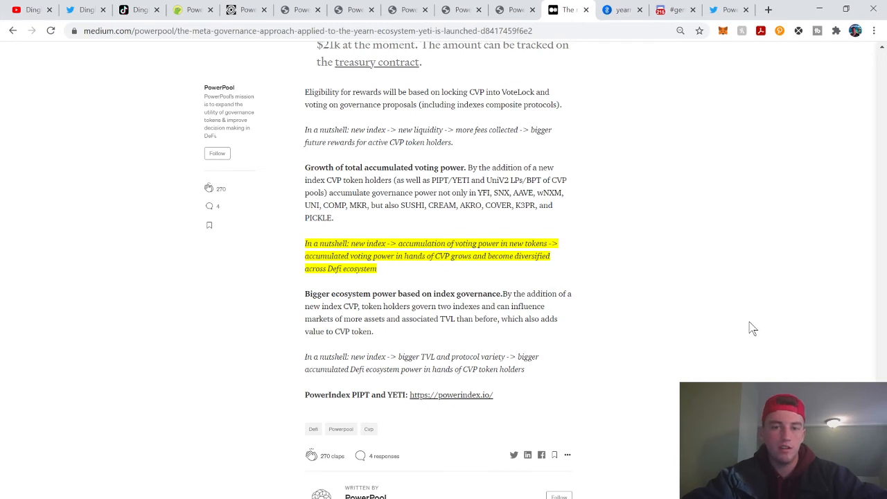
{"action": "mouse_move", "coordinate": [664, 380]}
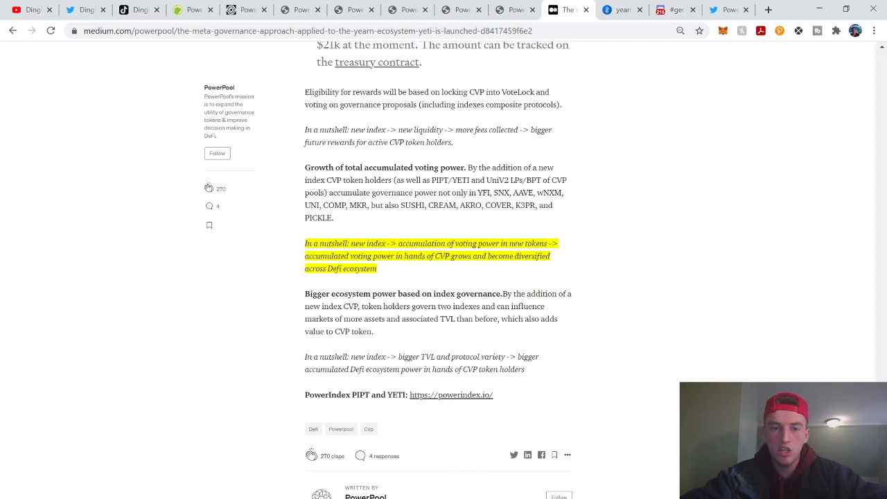
{"action": "mouse_move", "coordinate": [402, 257]}
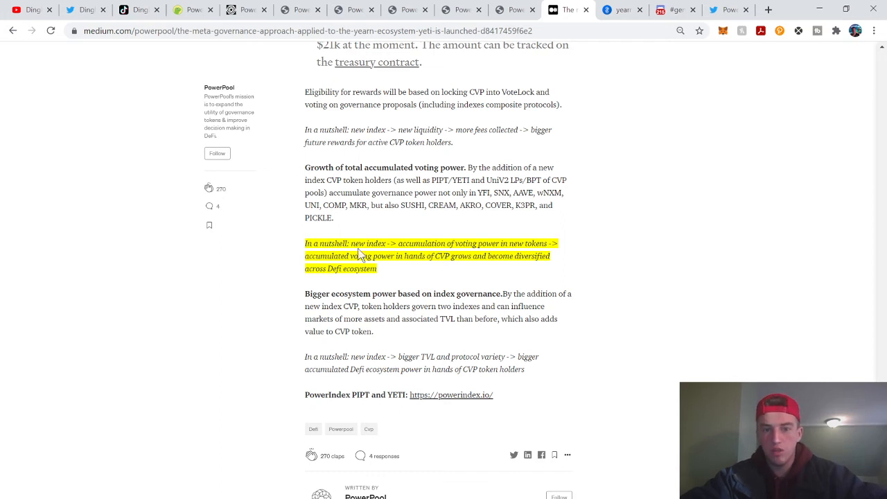
{"action": "mouse_move", "coordinate": [399, 269]}
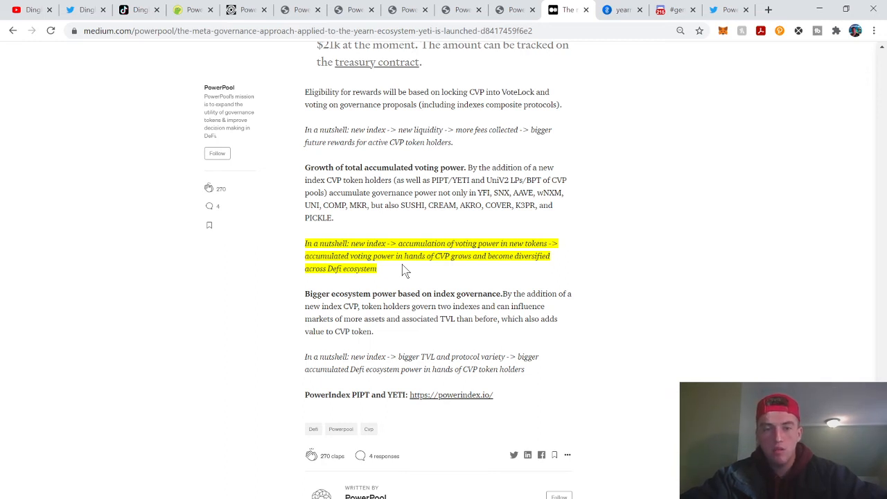
Highlight the 'In a nutshell' passage on growth of accumulated voting power
{"action": "left_click_drag", "start_coordinate": [305, 244], "coordinate": [377, 269]}
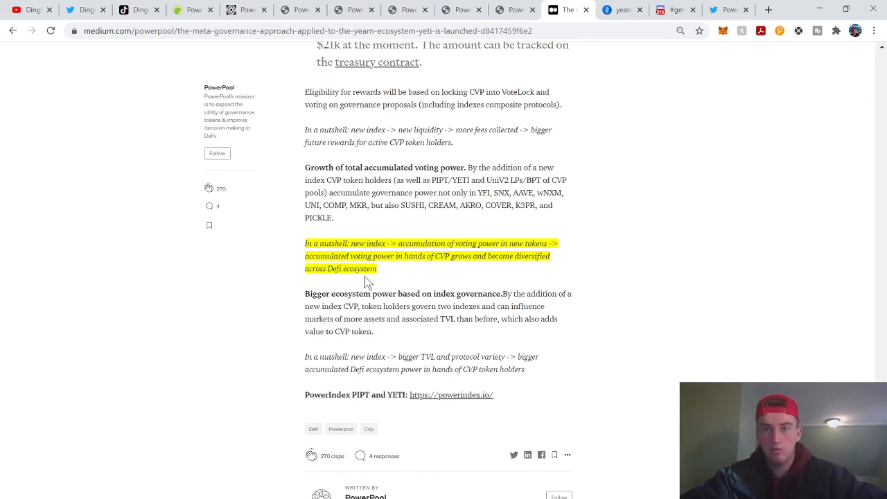
{"action": "mouse_move", "coordinate": [646, 61]}
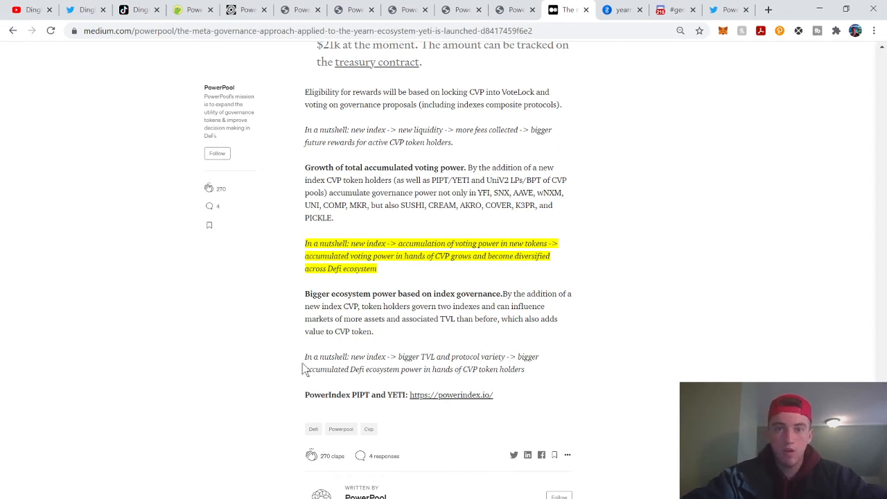
Show the yearn.finance home page with its Vaults, Earn, Zap, Lending and Cover sections
{"action": "left_click", "coordinate": [622, 10]}
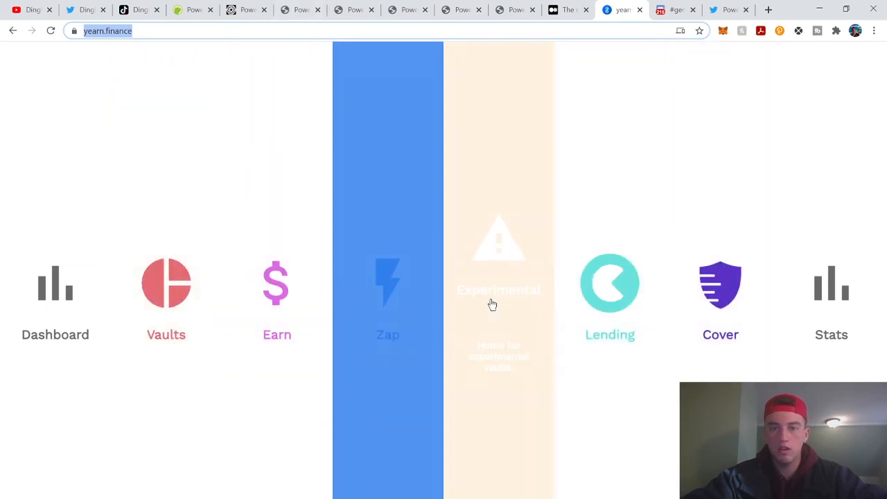
{"action": "mouse_move", "coordinate": [593, 321]}
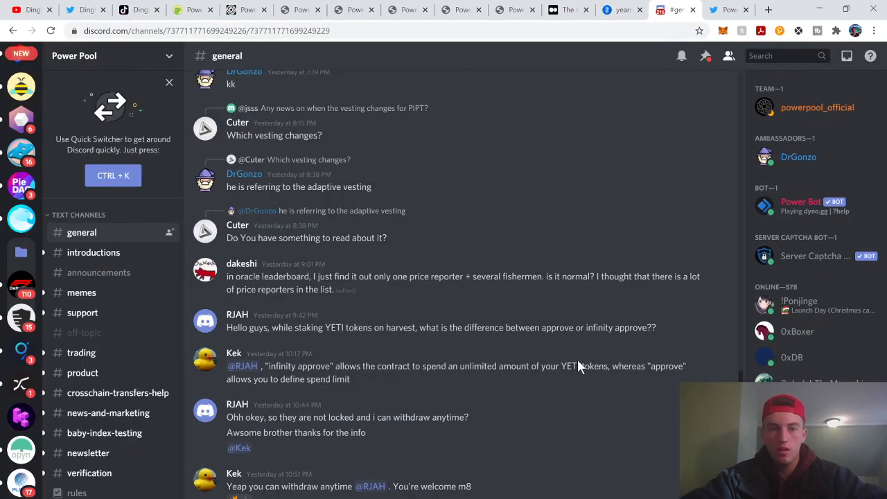
Scroll the Discord #general channel, then the Power Pool Twitter feed down to the YFI Dune dashboard tweets
{"action": "scroll", "scroll_direction": "down", "scroll_amount": 3}
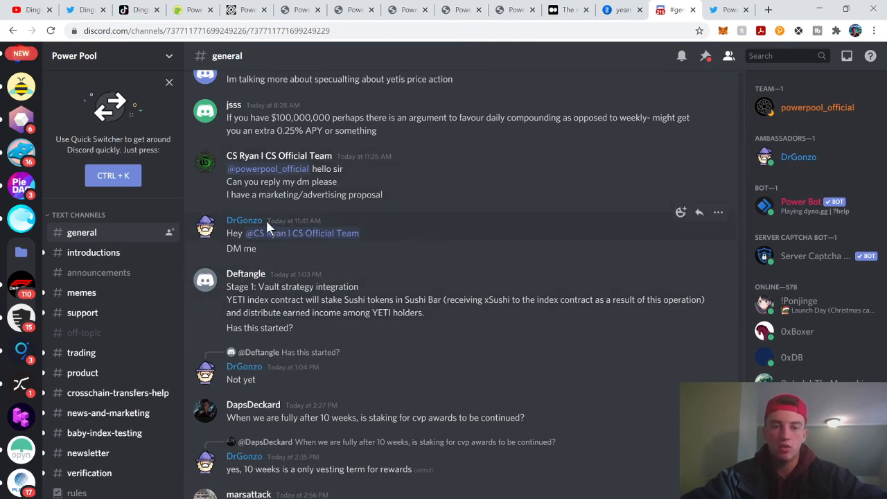
{"action": "mouse_move", "coordinate": [313, 371]}
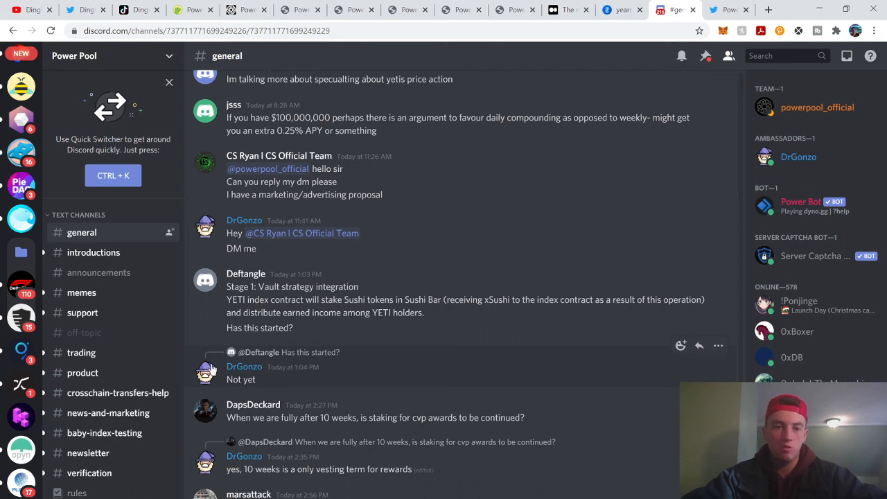
{"action": "mouse_move", "coordinate": [297, 366]}
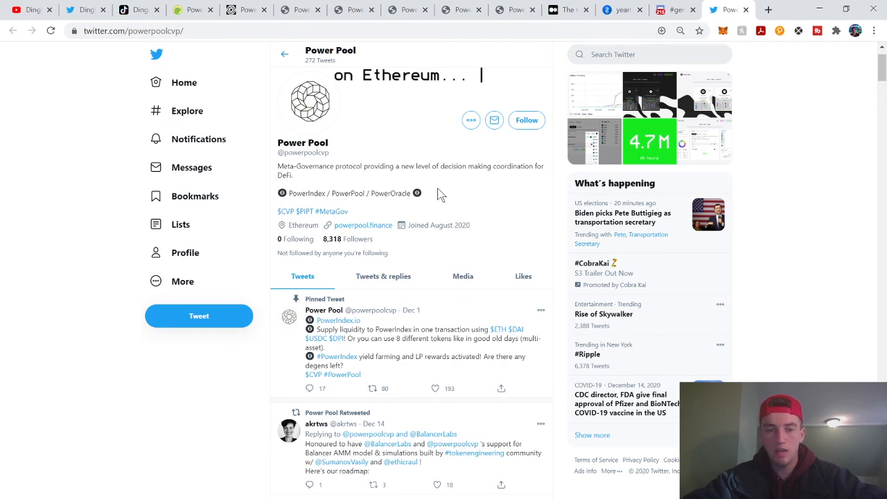
{"action": "scroll", "scroll_direction": "down", "scroll_amount": 3}
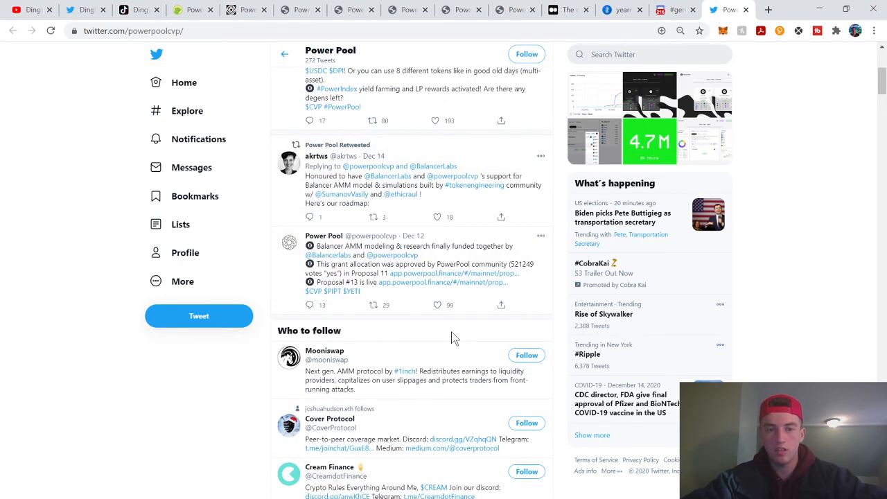
{"action": "scroll", "scroll_direction": "down", "scroll_amount": 3}
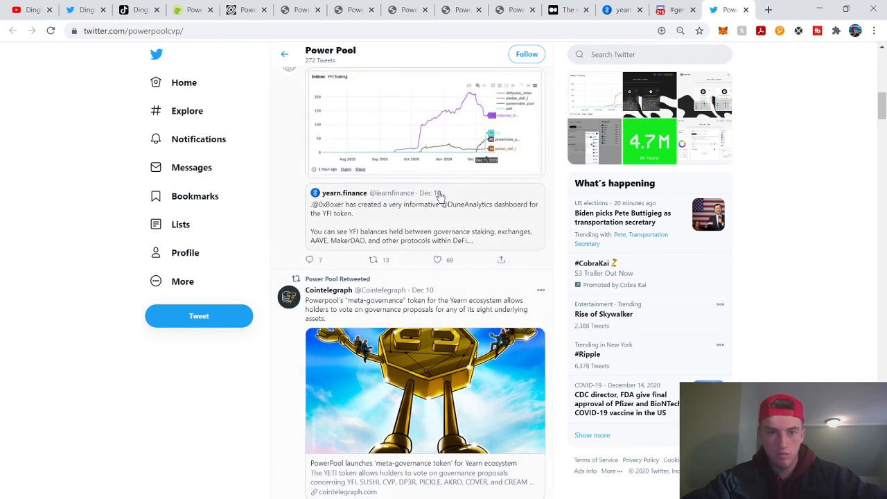